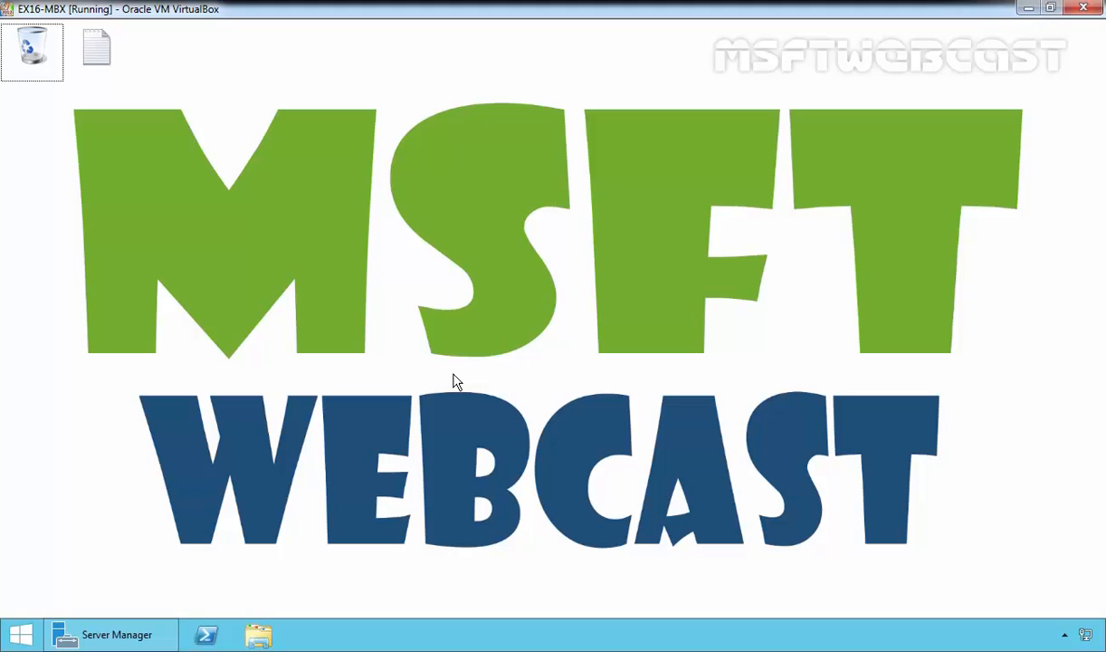
pyautogui.moveTo(282, 463)
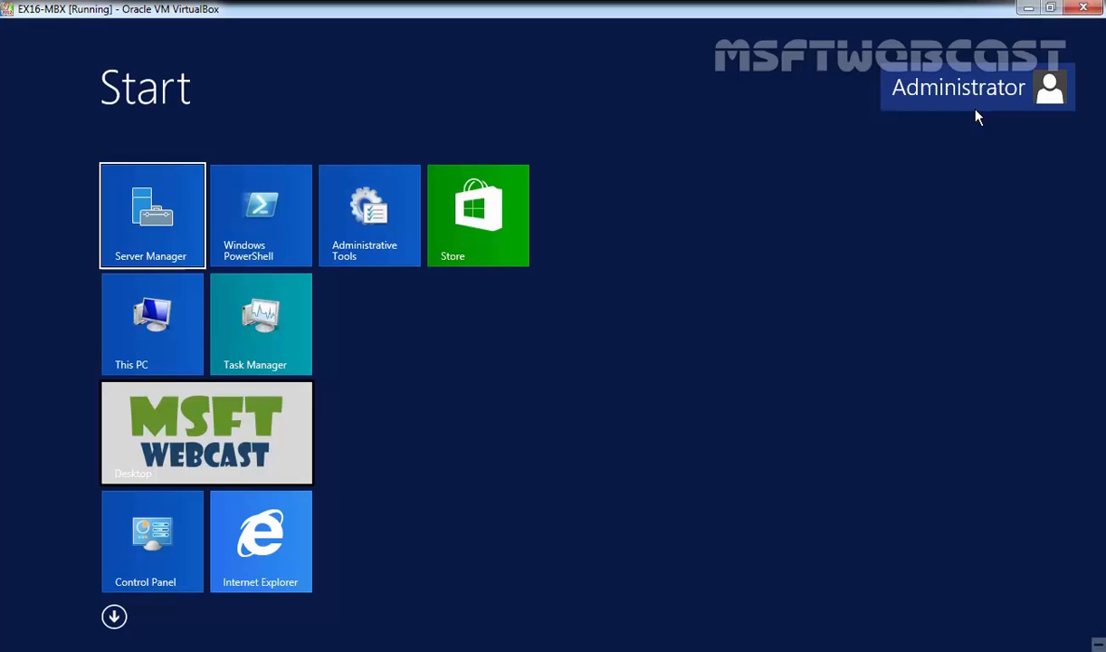
pyautogui.moveTo(970, 134)
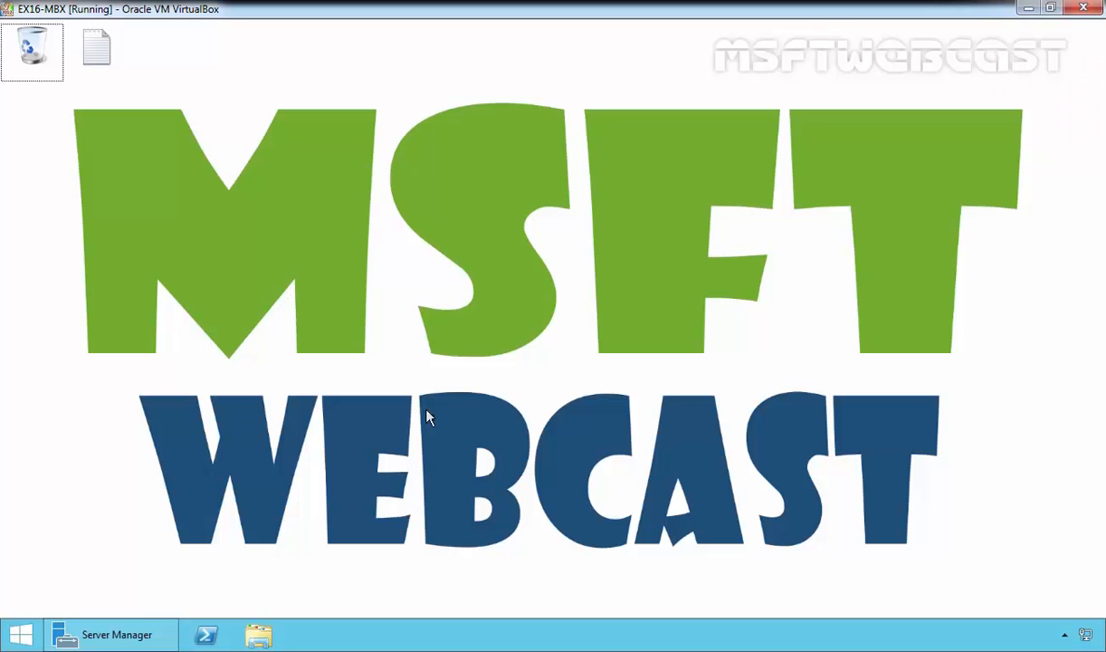
pyautogui.moveTo(540, 416)
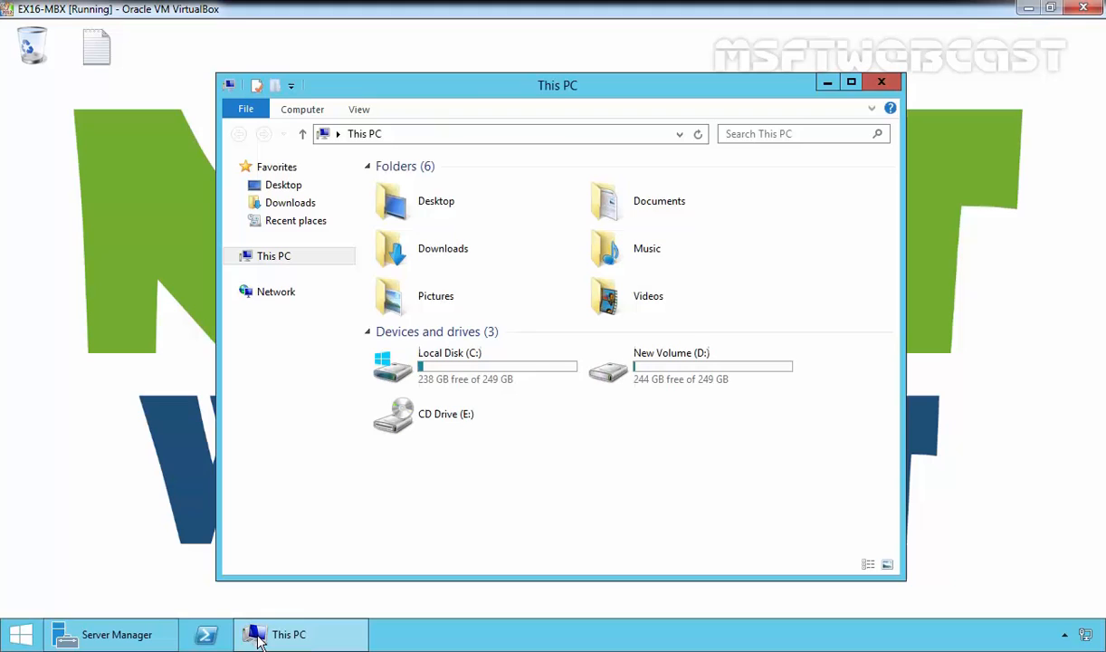
# Launch setup from the EXCHANGE2016-X64 folder on New Volume (D:)
pyautogui.doubleClick(670, 362)
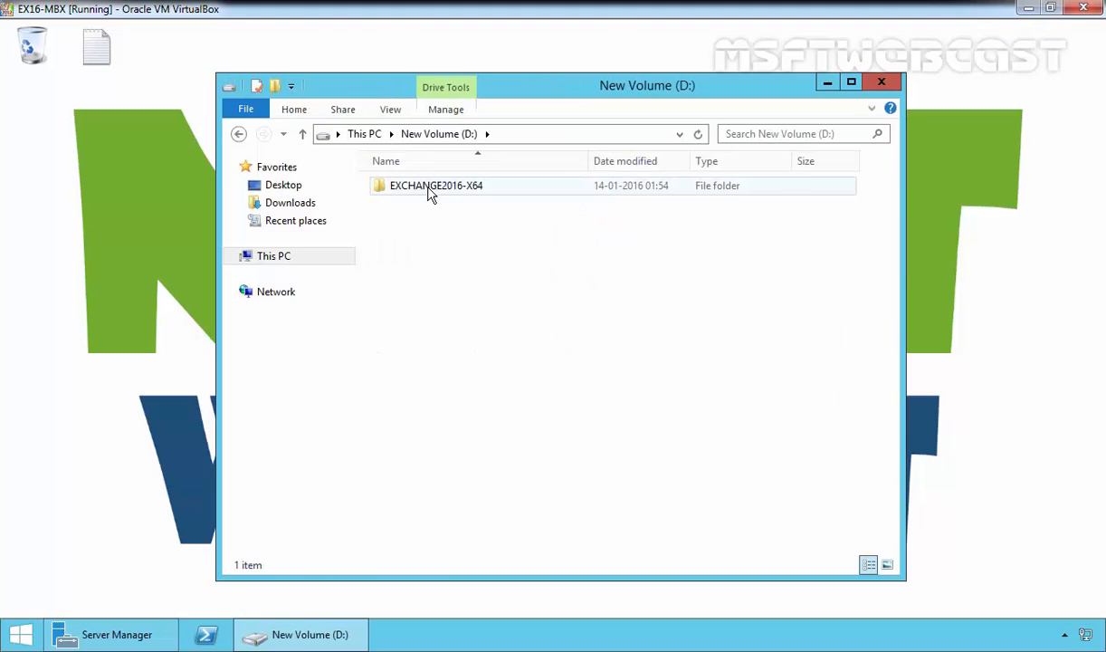
pyautogui.doubleClick(436, 184)
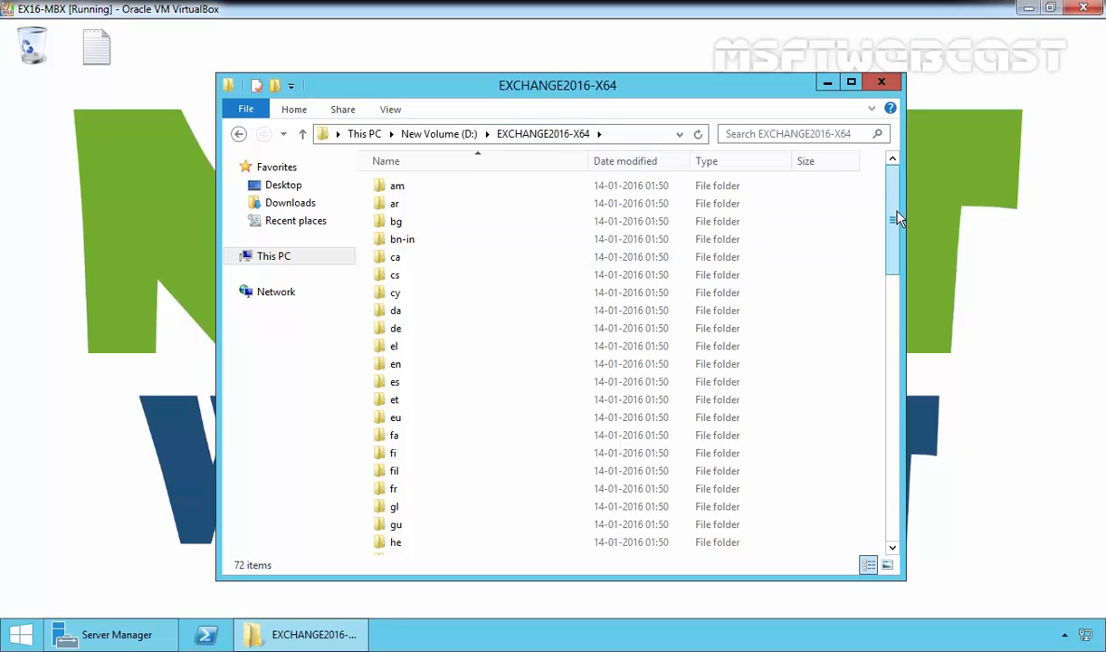
pyautogui.scroll(-3)
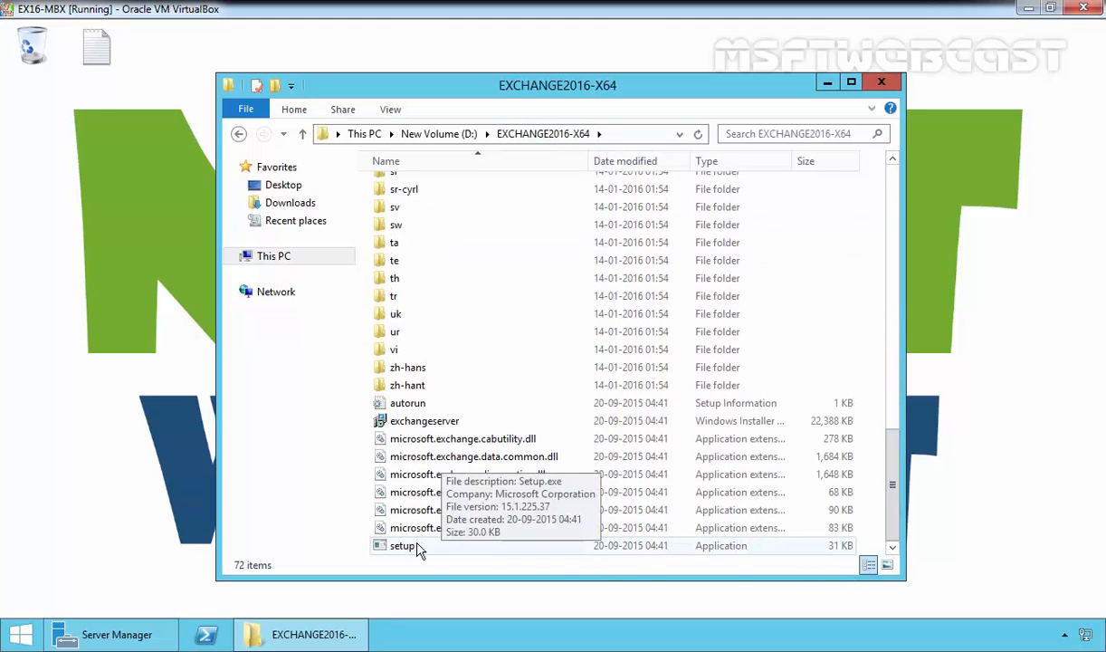
pyautogui.doubleClick(402, 545)
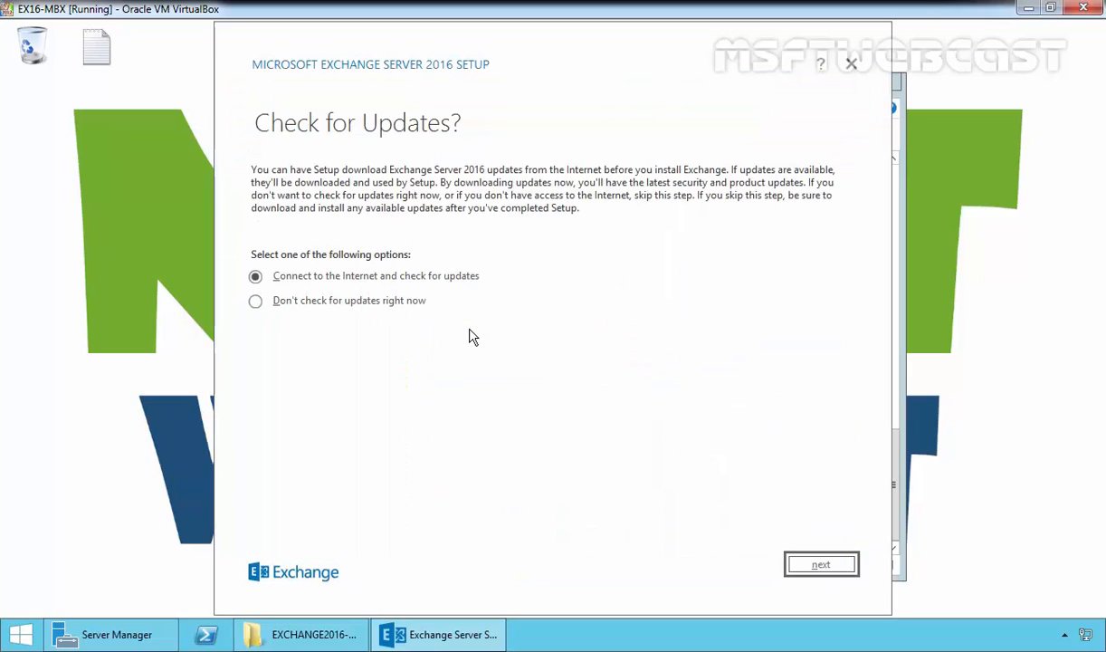
pyautogui.moveTo(471, 335)
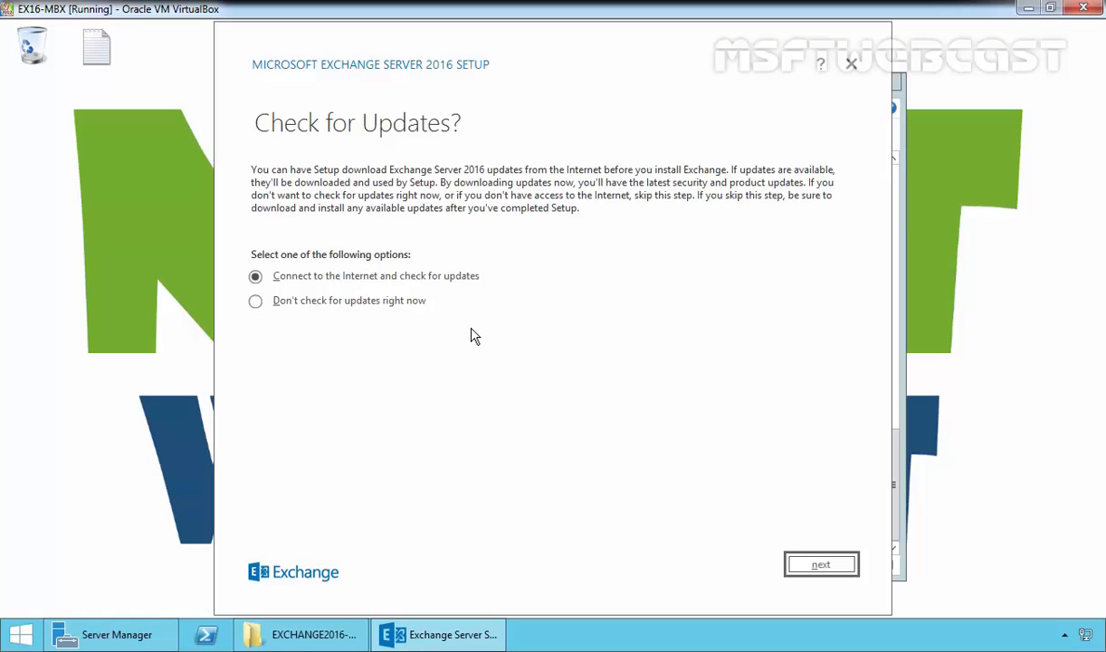
pyautogui.moveTo(506, 331)
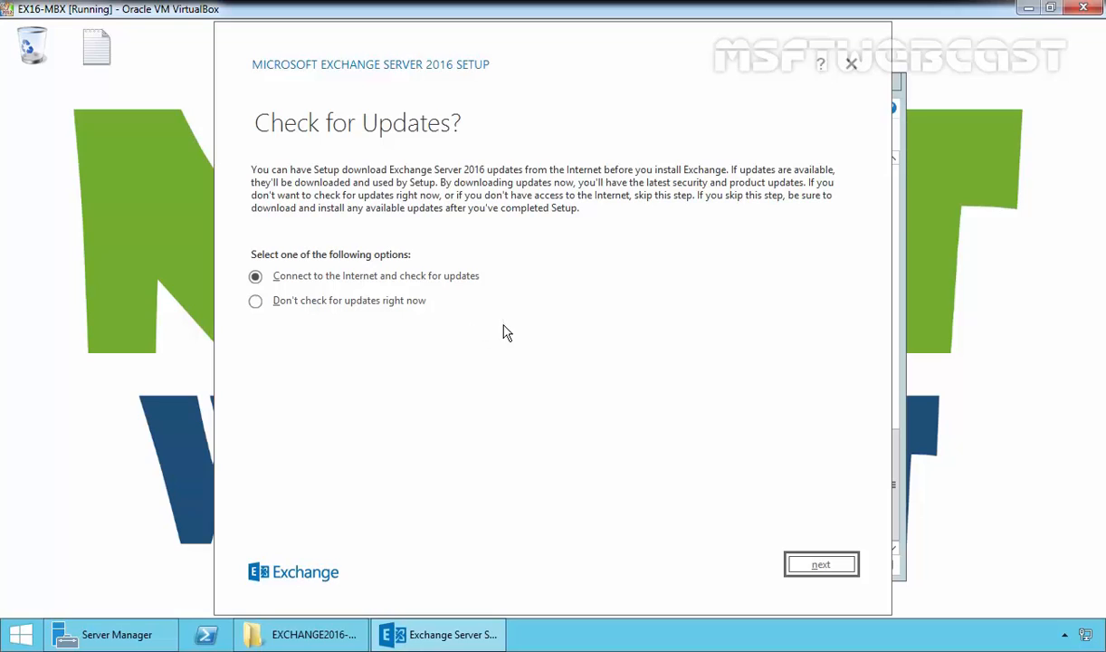
pyautogui.moveTo(331, 308)
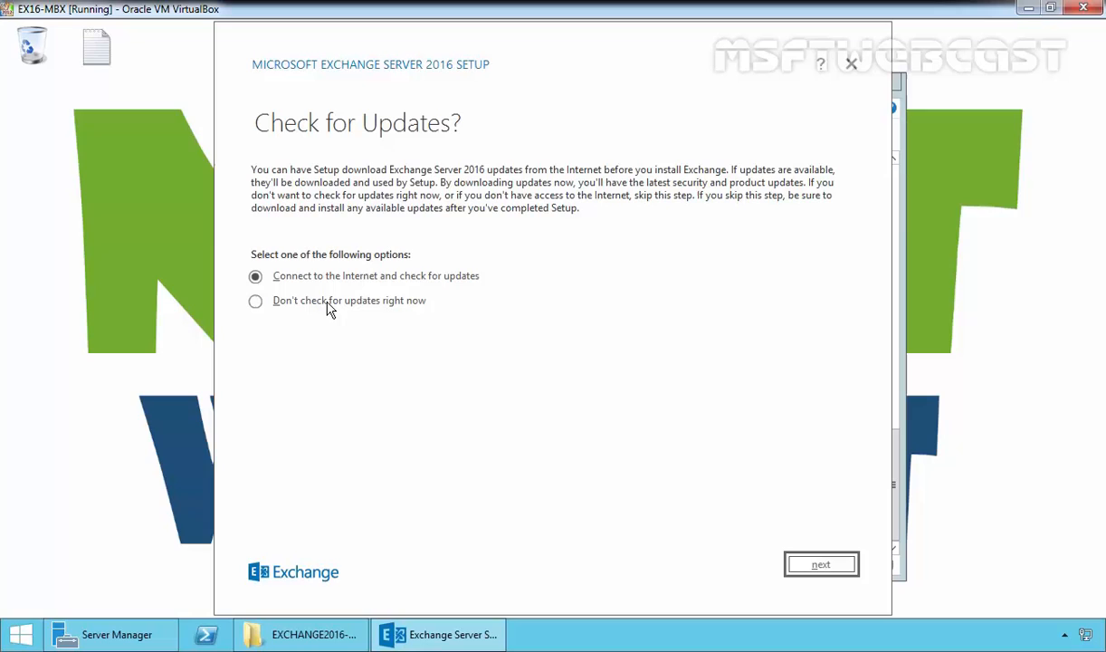
# Choose 'Don't check for updates right now' and continue to the Introduction page
pyautogui.click(255, 300)
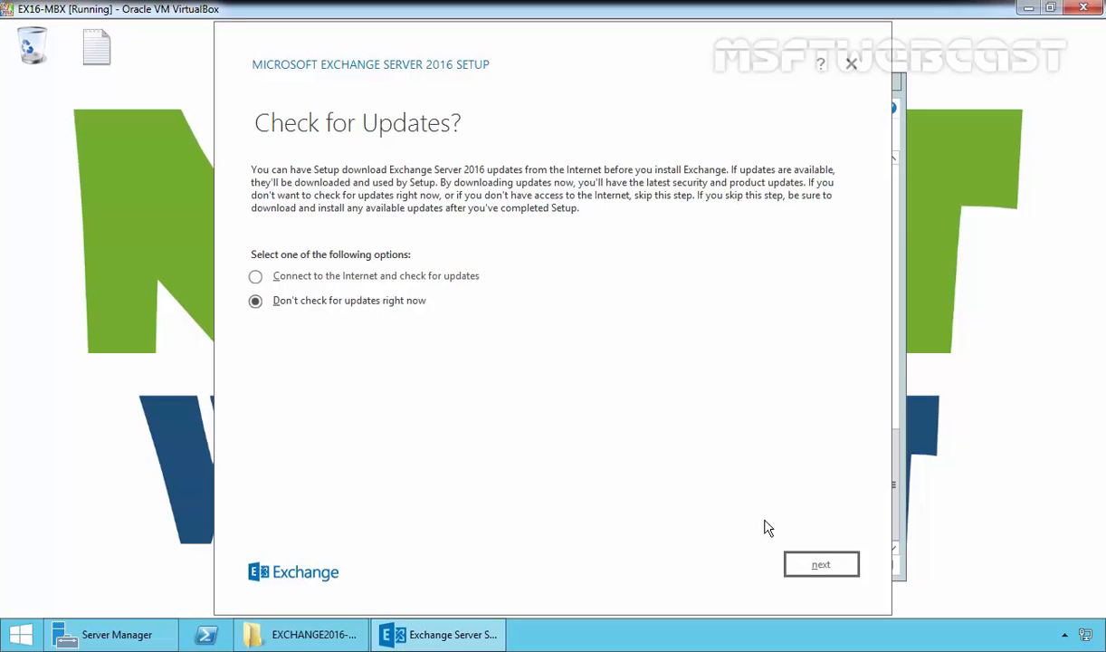
pyautogui.click(820, 563)
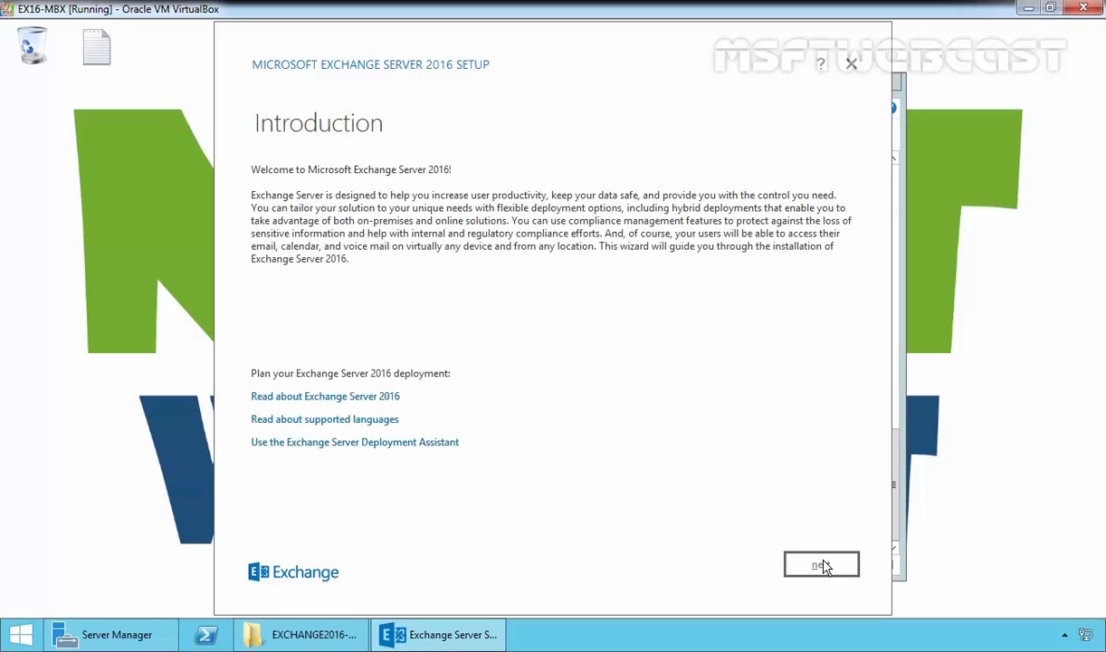
pyautogui.moveTo(522, 254)
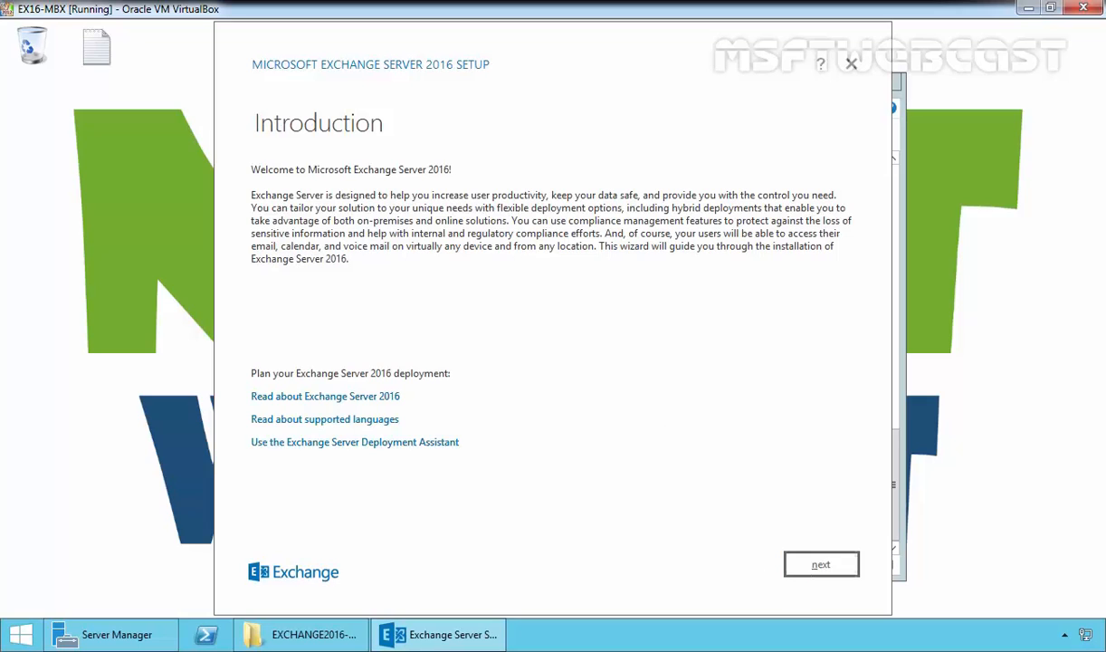
# Accept the license agreement and keep 'Use recommended settings', reaching Server Role Selection
pyautogui.click(820, 563)
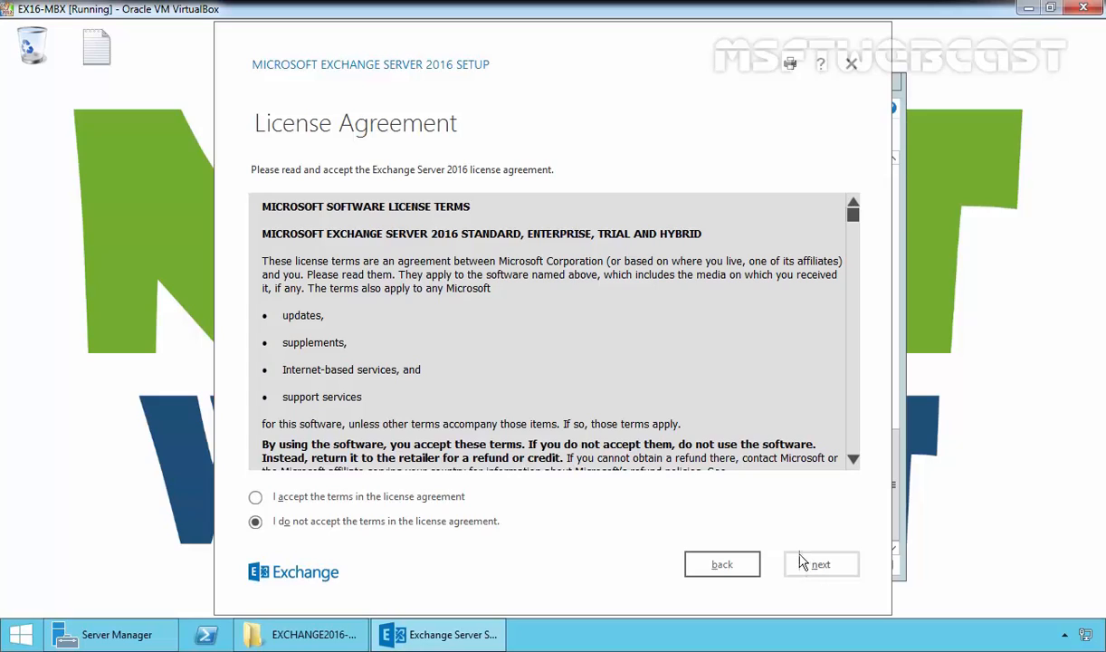
pyautogui.click(255, 496)
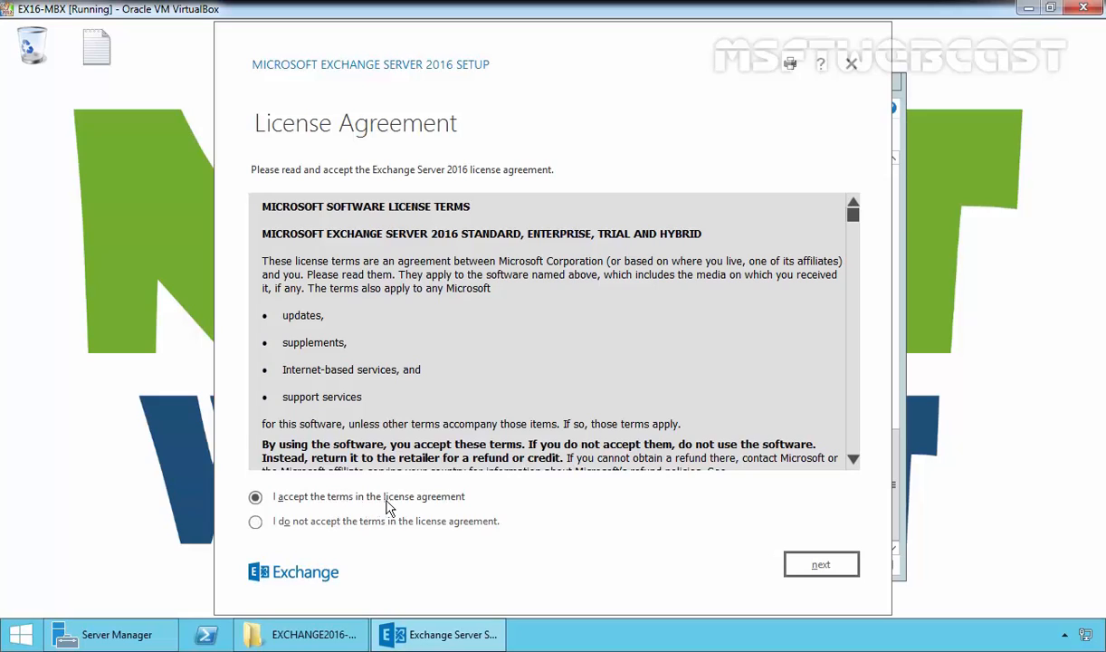
pyautogui.click(820, 563)
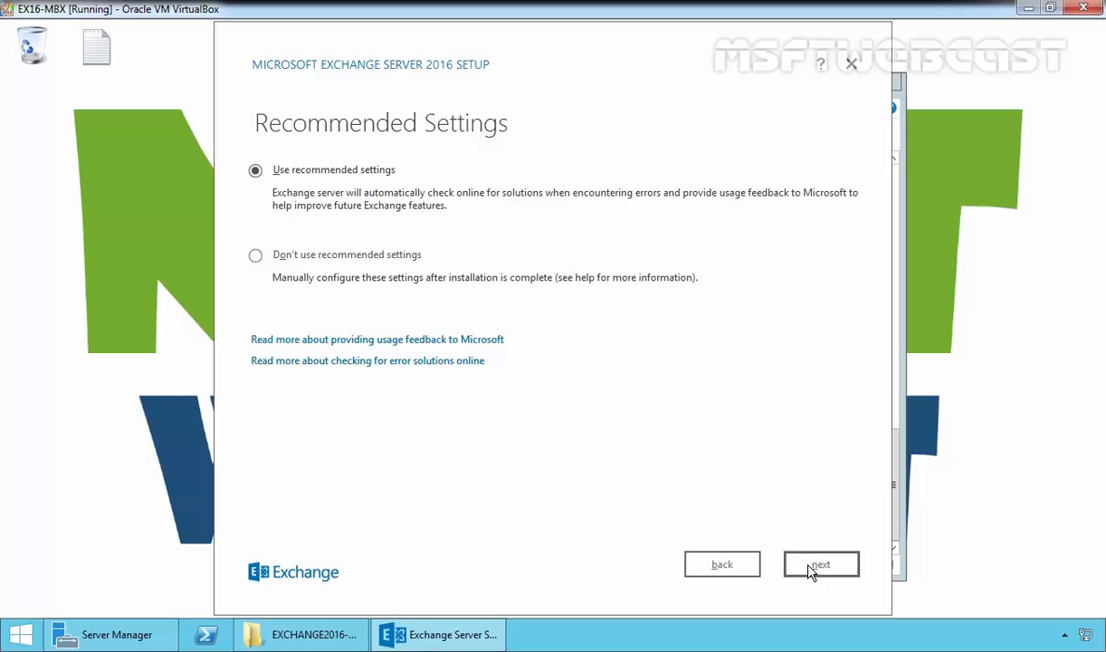
pyautogui.moveTo(376, 192)
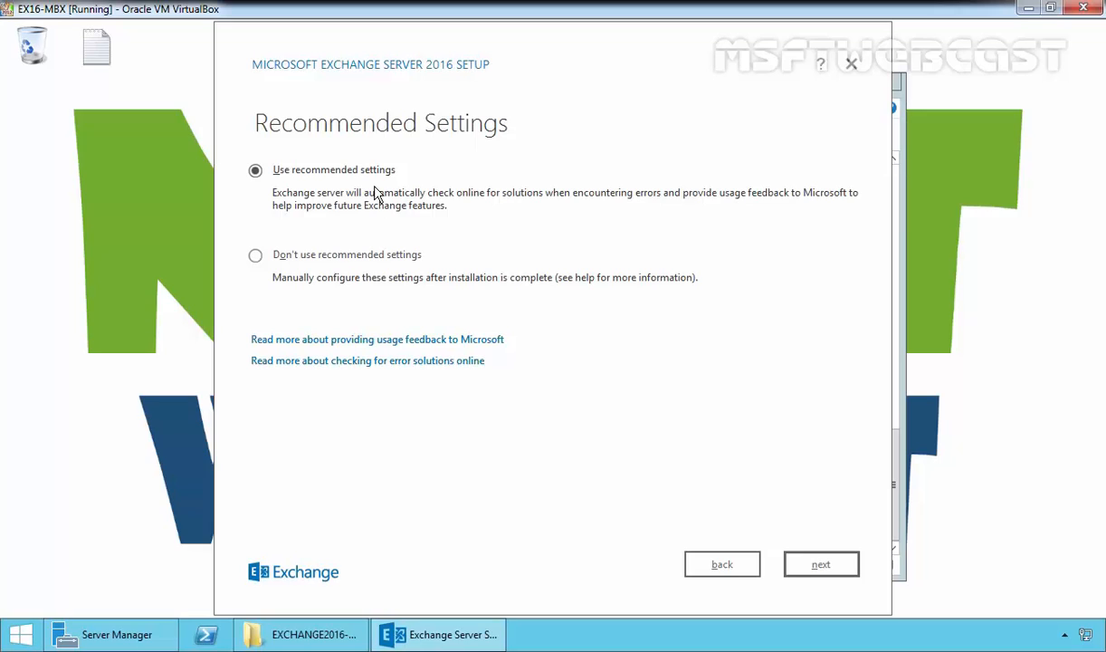
pyautogui.moveTo(280, 179)
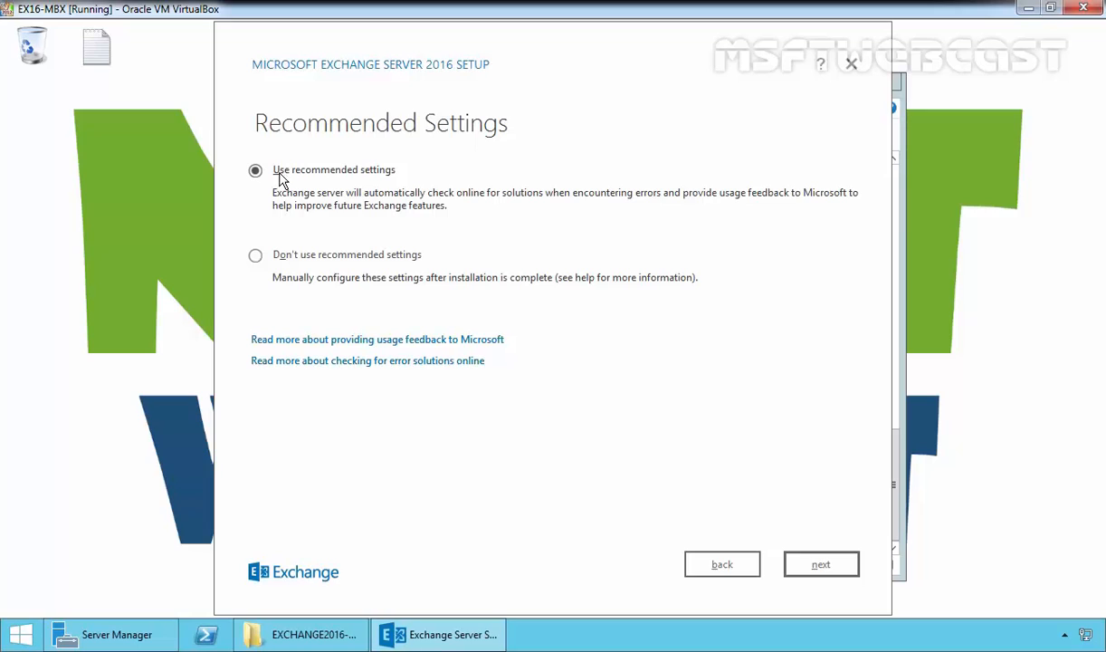
pyautogui.click(820, 563)
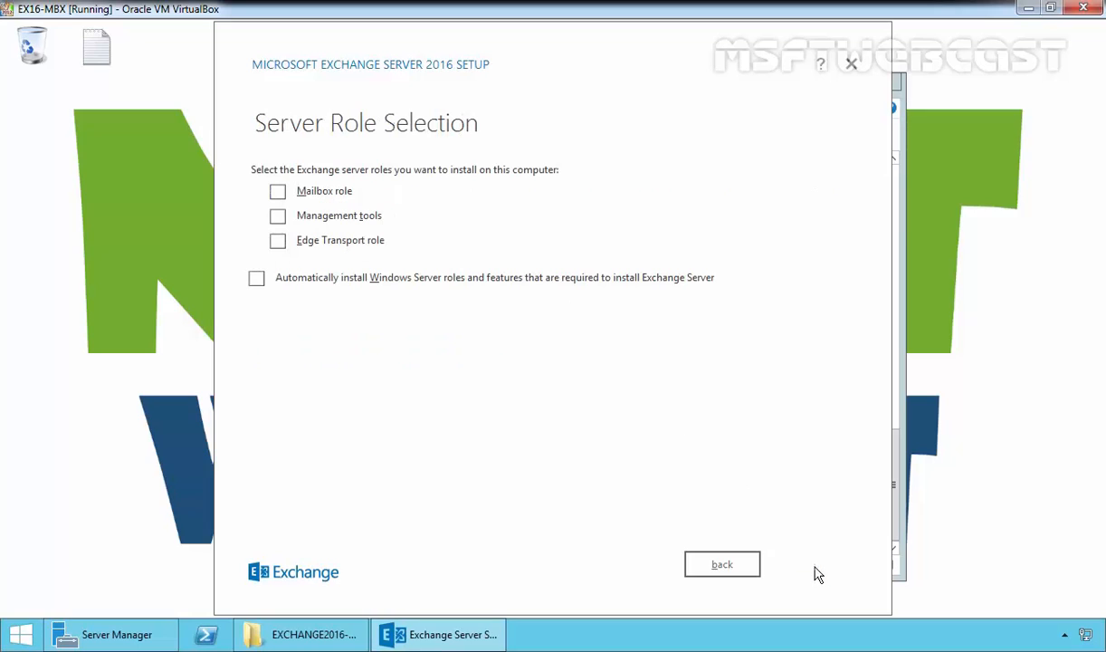
pyautogui.moveTo(815, 564)
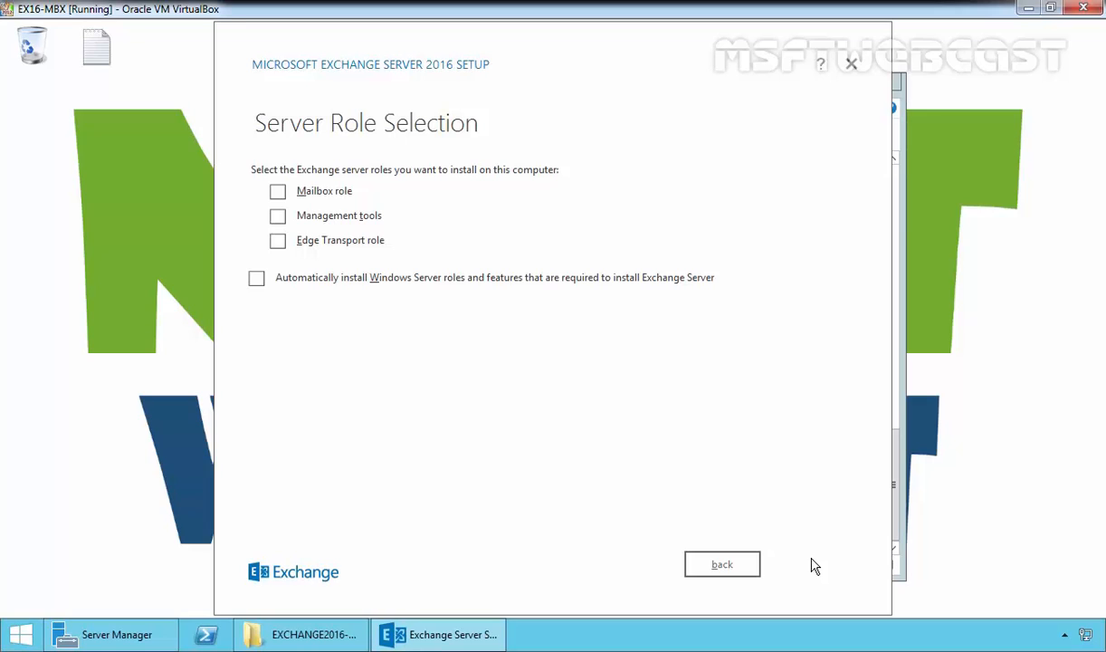
pyautogui.moveTo(255, 274)
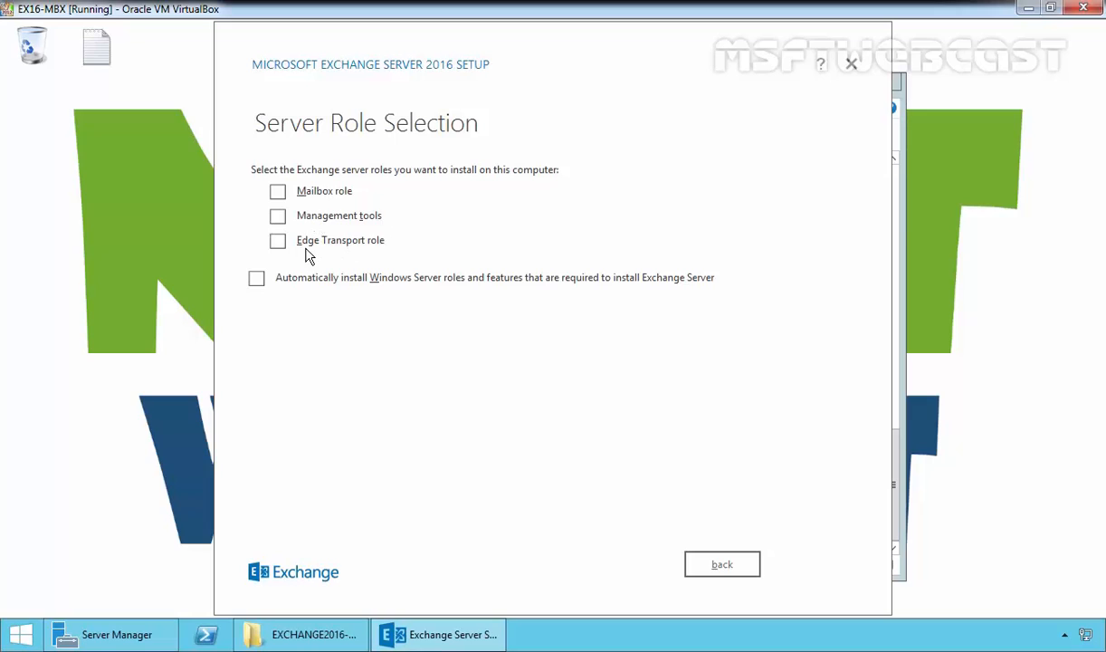
pyautogui.moveTo(325, 253)
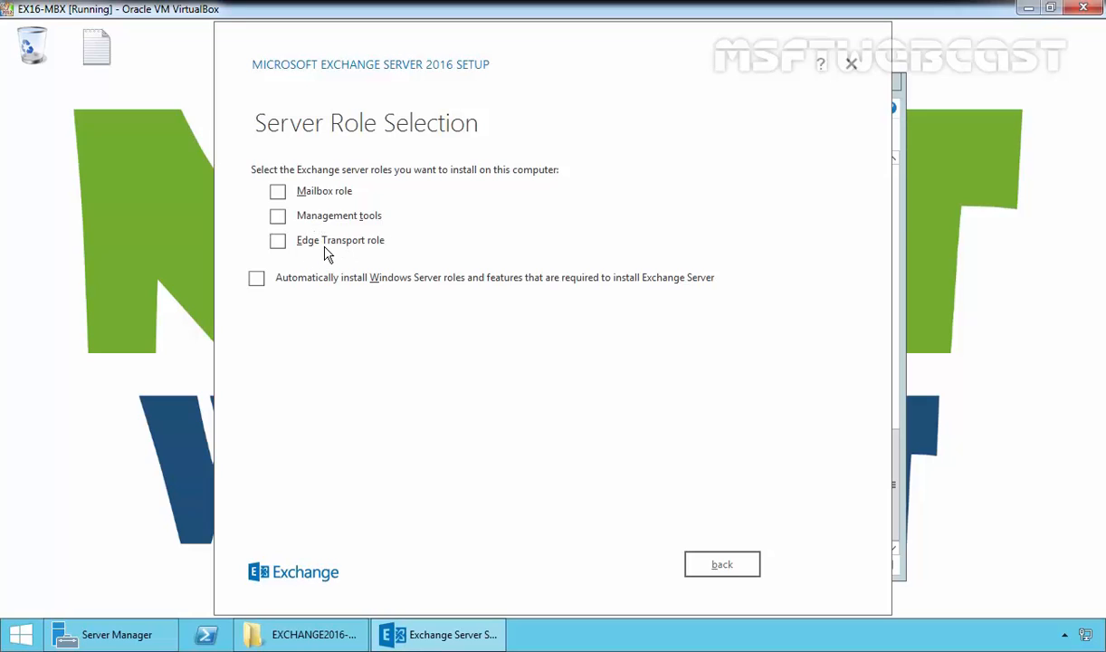
pyautogui.moveTo(306, 198)
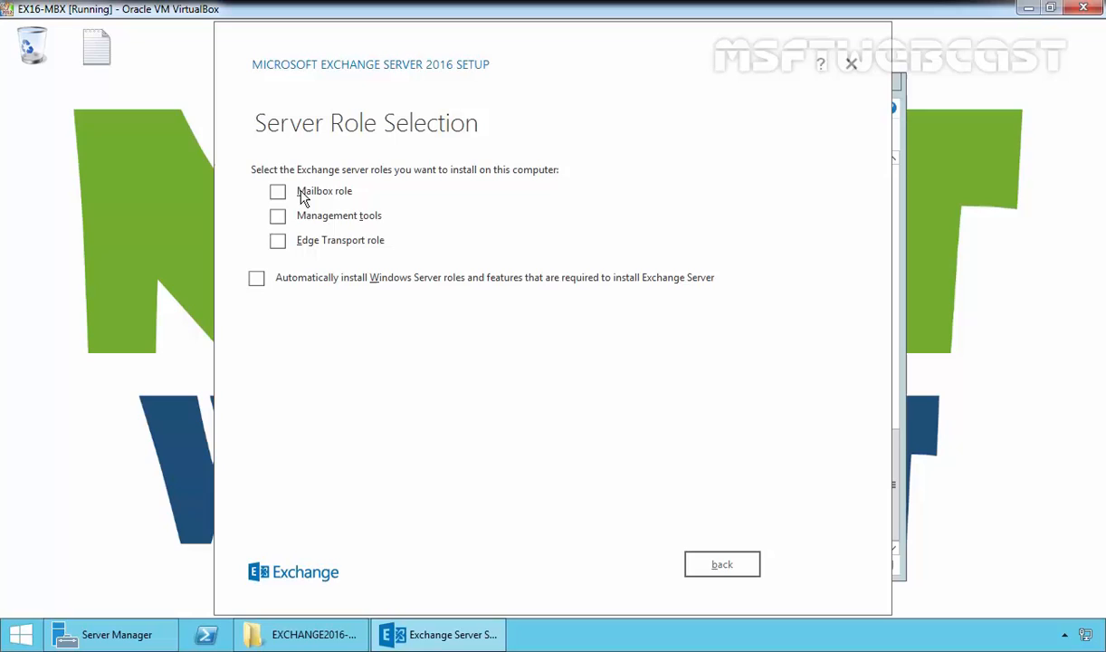
# Select the Mailbox role with automatic installation of required Windows Server roles and features
pyautogui.click(279, 192)
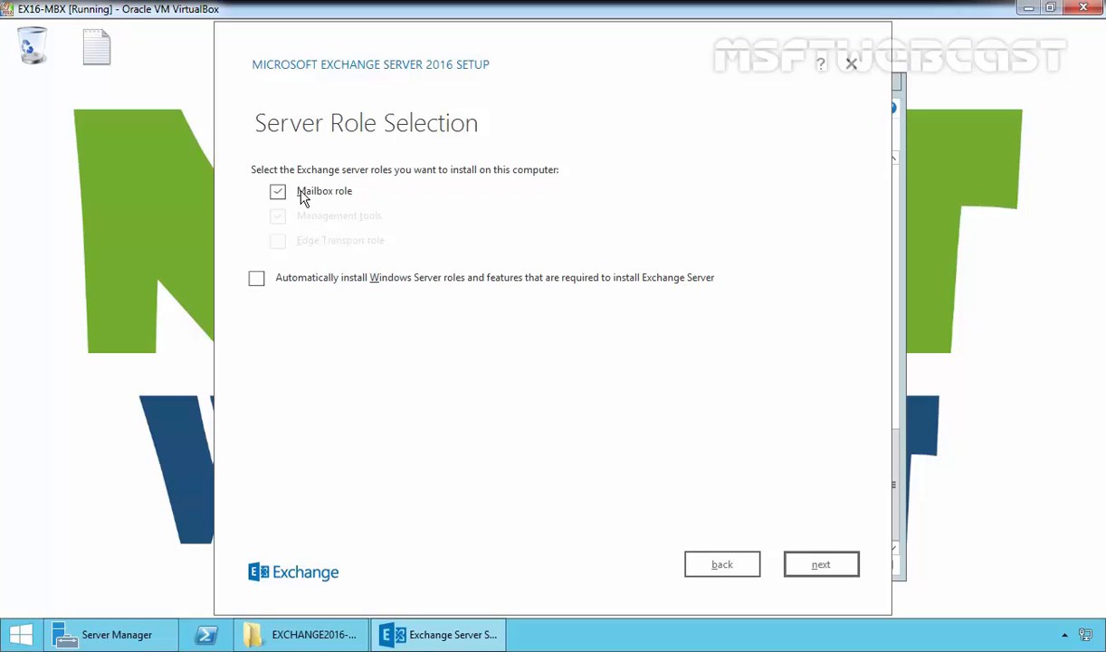
pyautogui.click(257, 279)
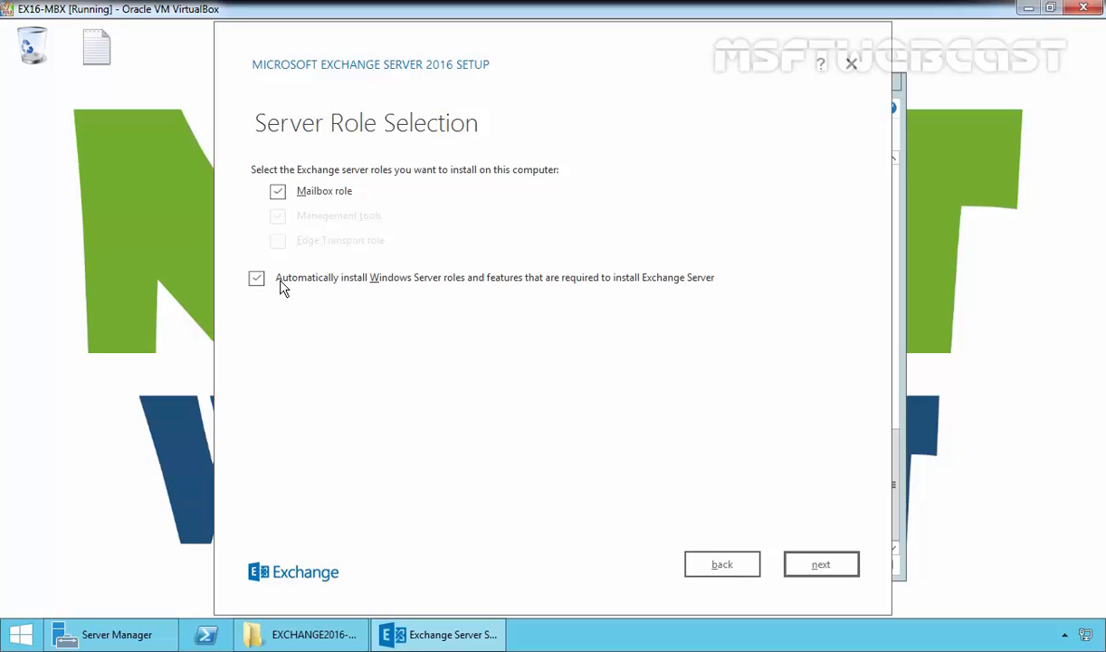
pyautogui.moveTo(351, 288)
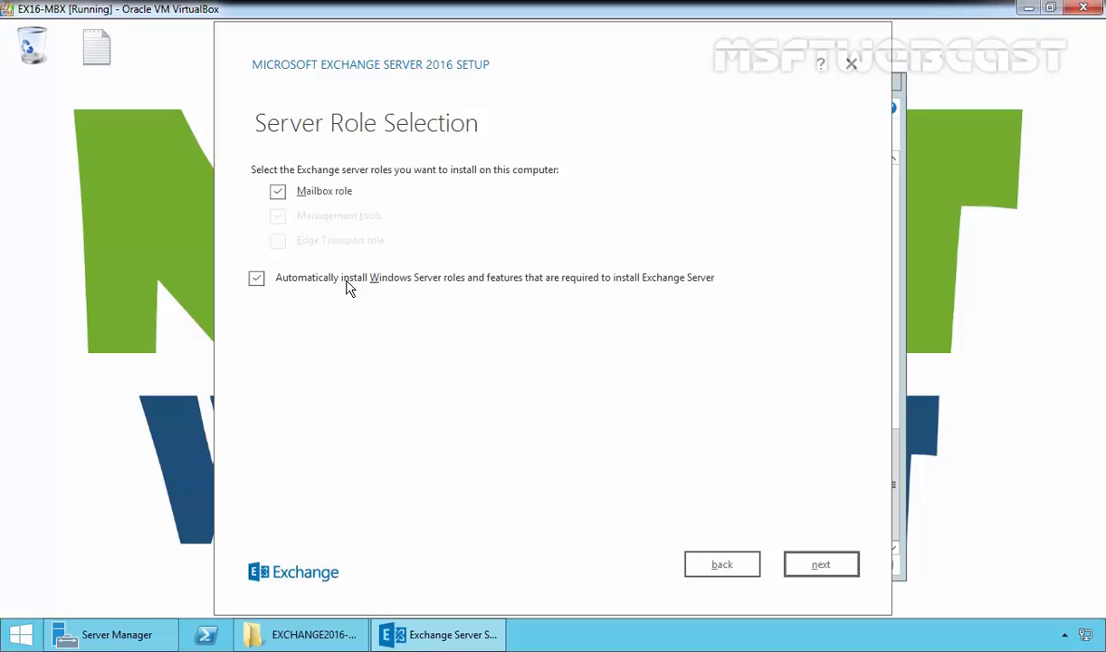
pyautogui.moveTo(567, 295)
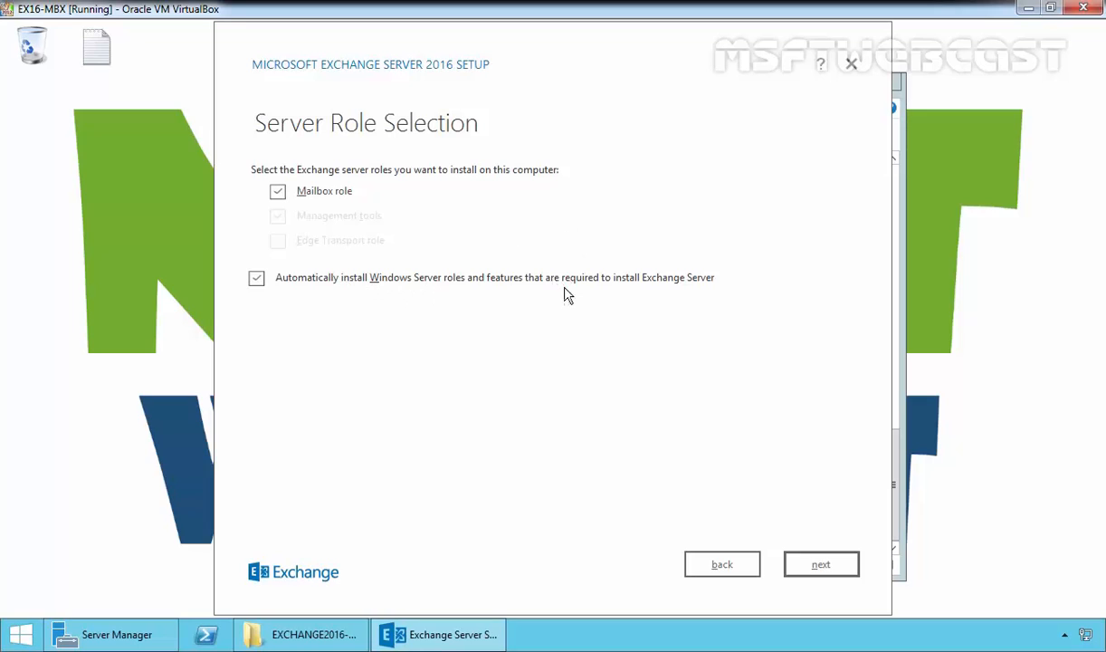
pyautogui.moveTo(671, 290)
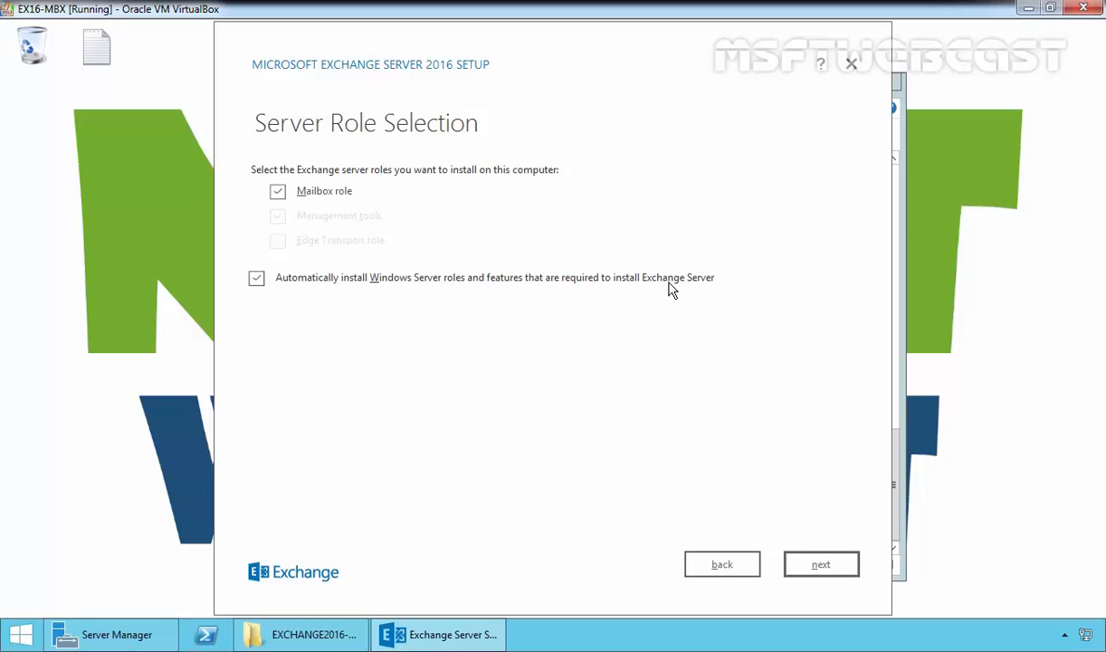
pyautogui.moveTo(595, 291)
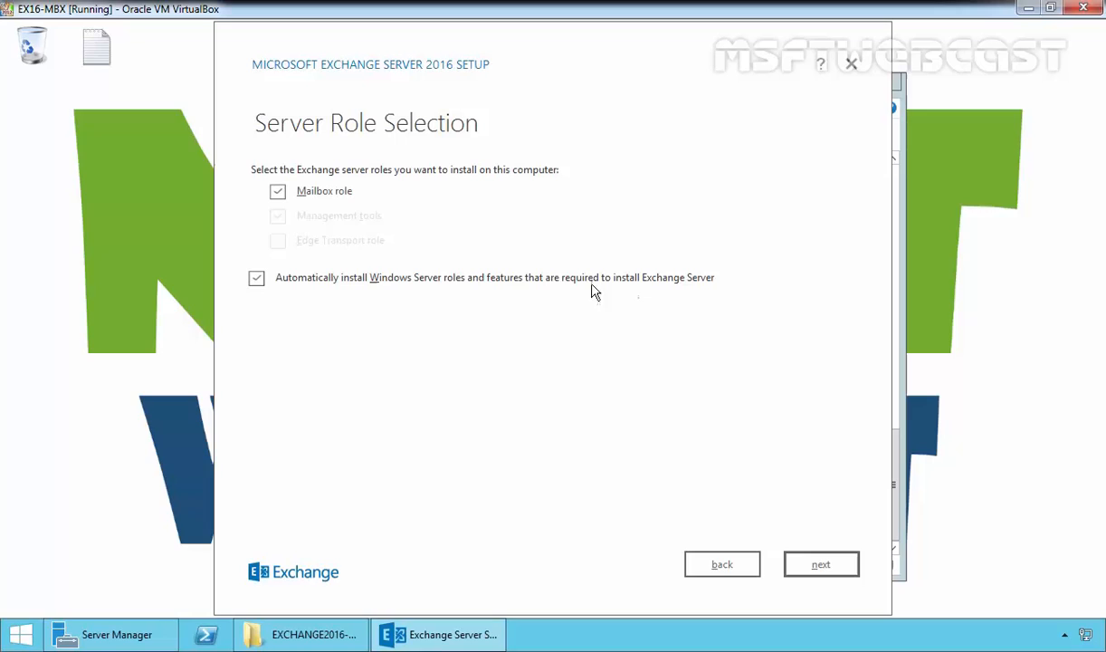
pyautogui.moveTo(286, 290)
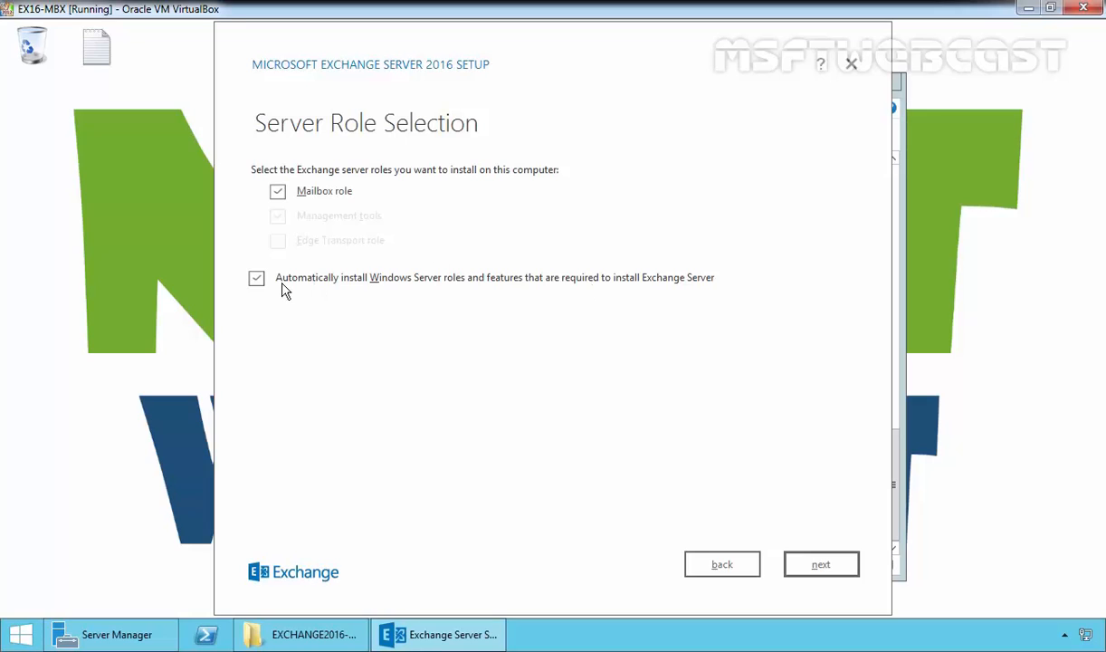
pyautogui.moveTo(483, 290)
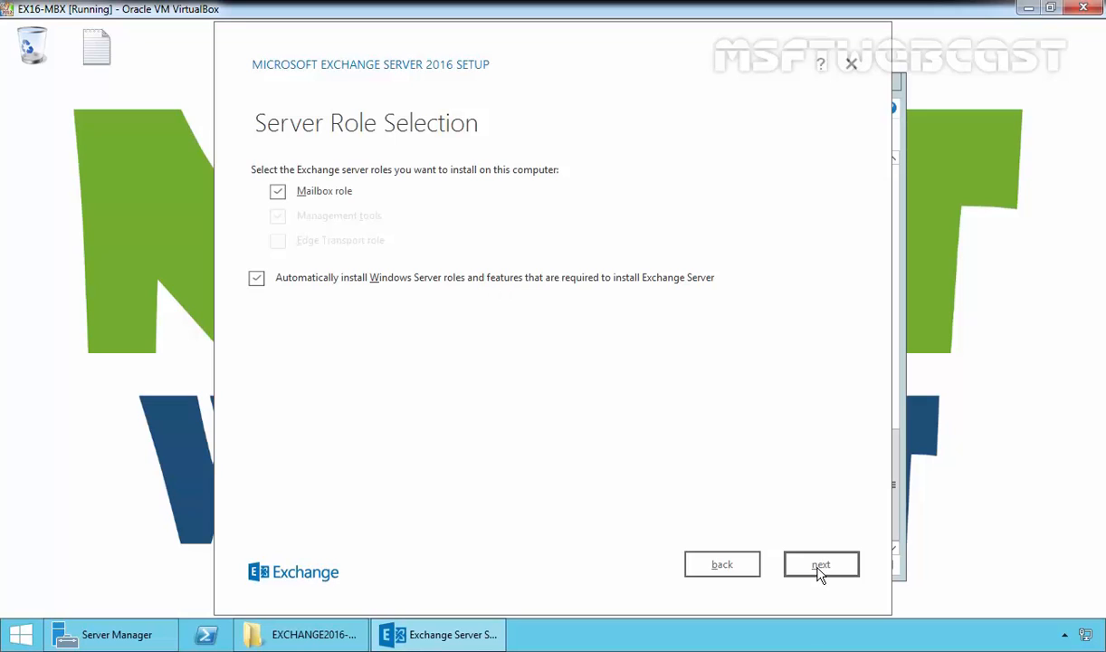
pyautogui.click(822, 563)
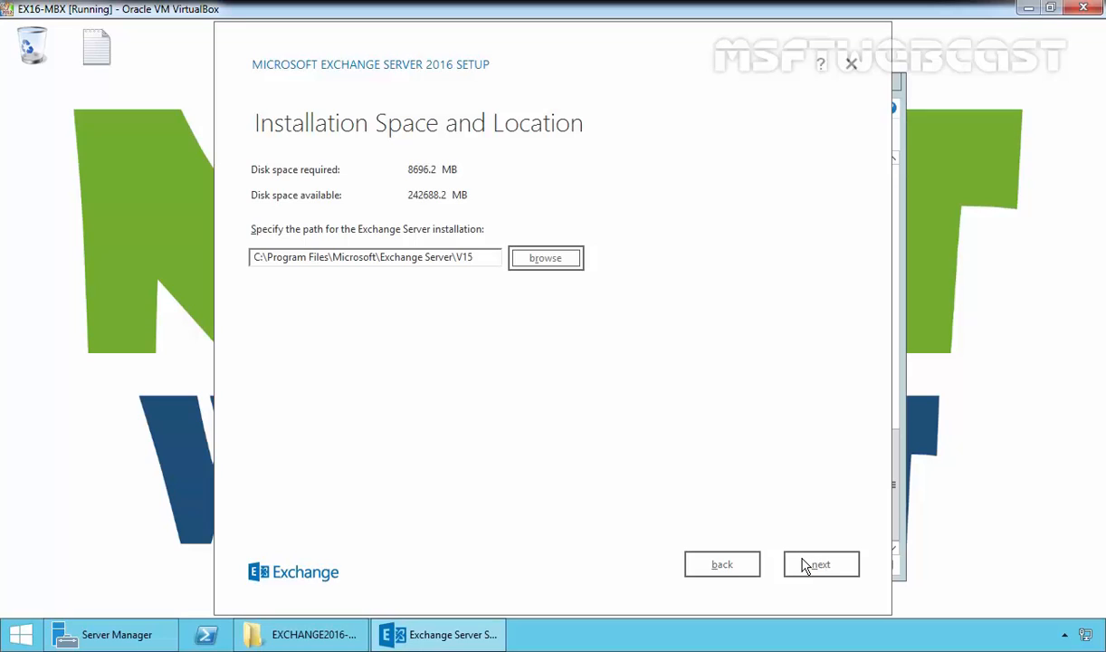
pyautogui.moveTo(823, 565)
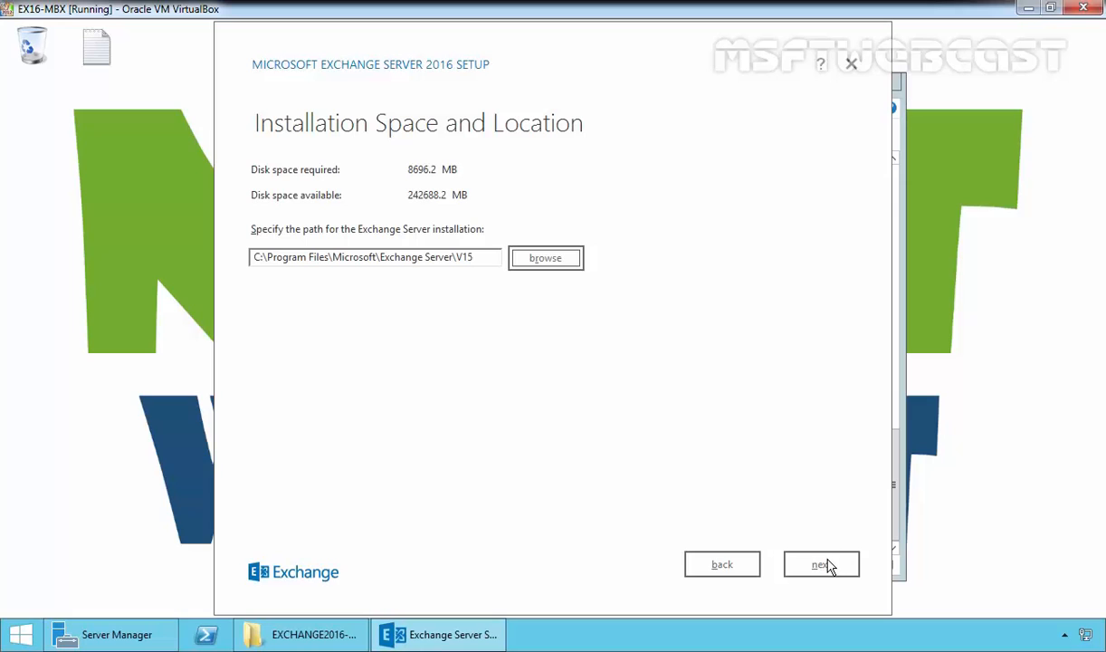
# Keep the default install path, First Organization name and malware scanning enabled through to readiness checks
pyautogui.click(819, 563)
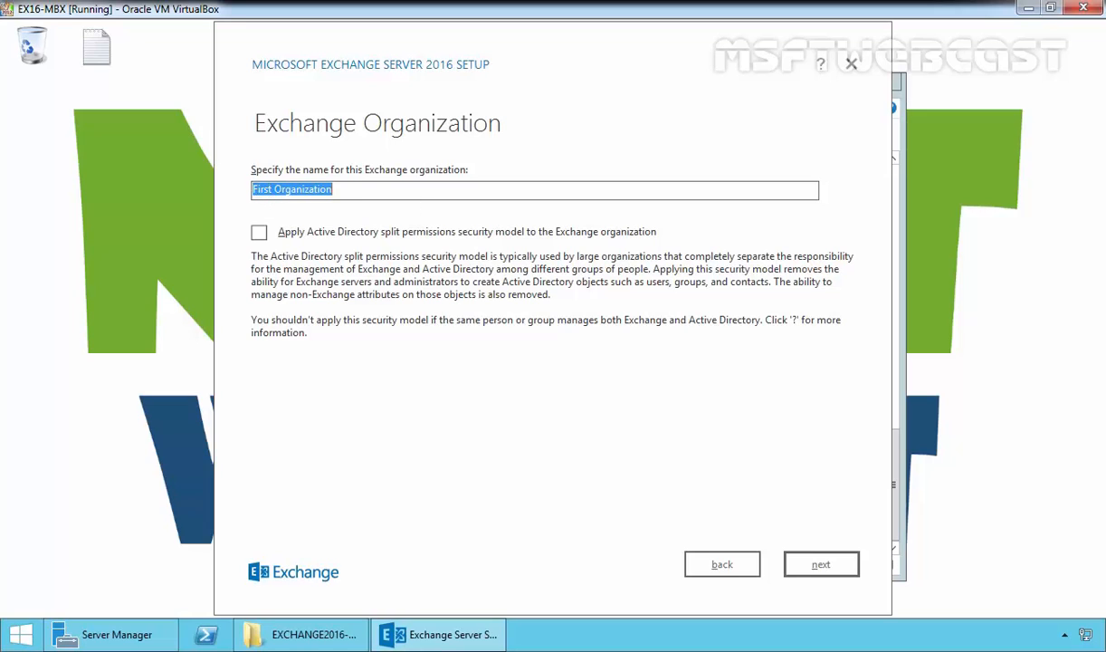
pyautogui.click(820, 563)
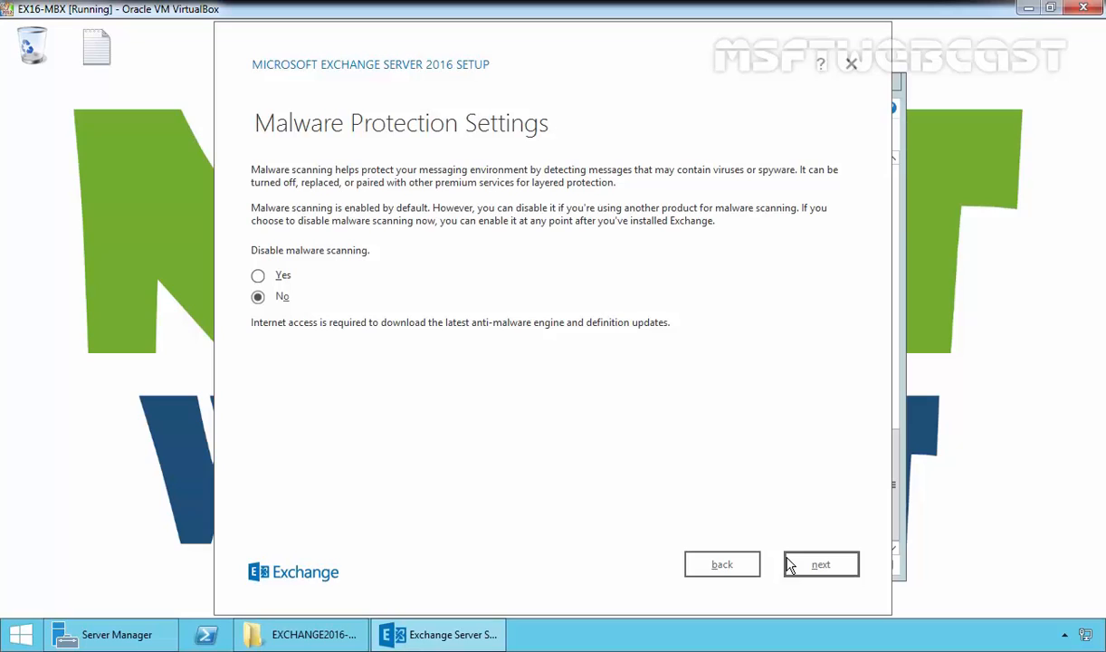
pyautogui.moveTo(312, 312)
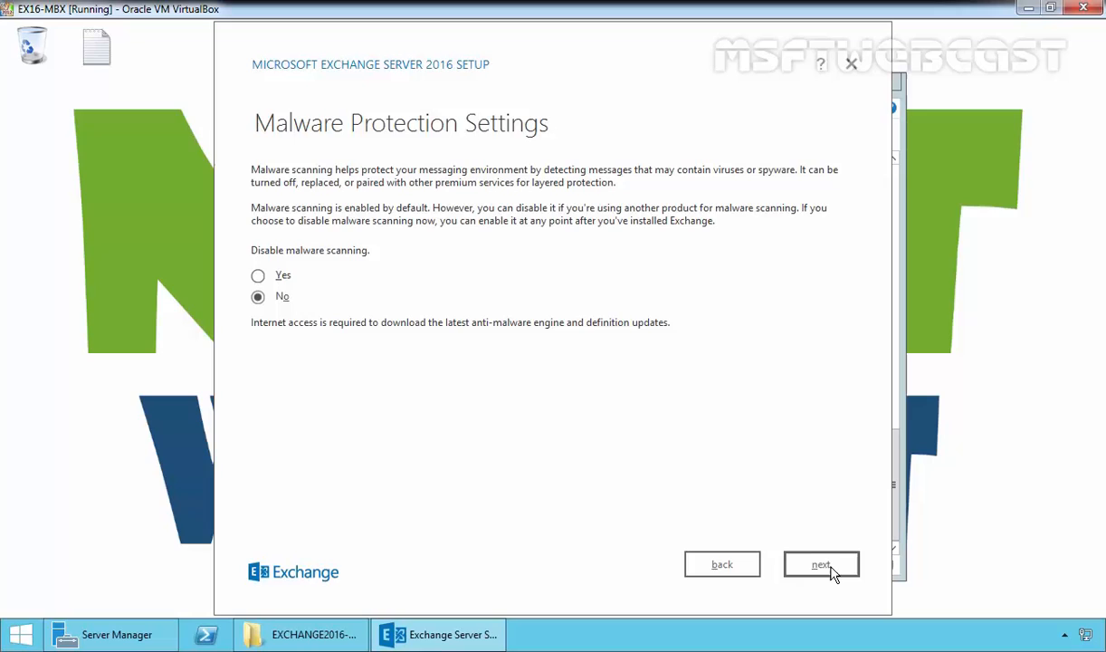
pyautogui.click(820, 563)
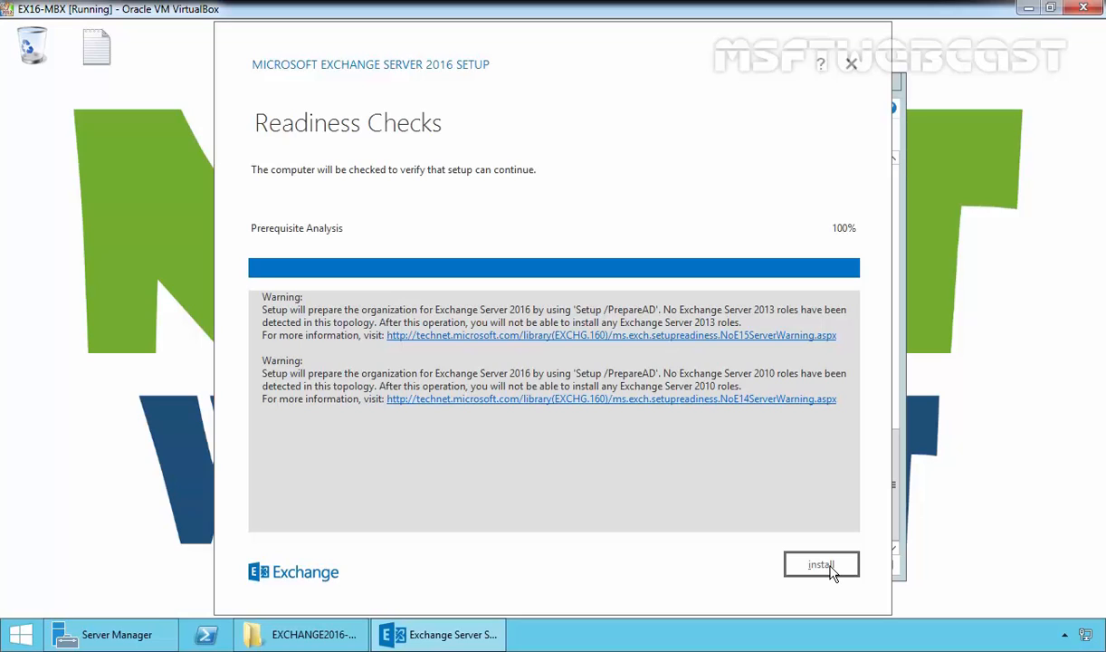
# Start the Exchange installation after readiness checks complete and let setup finish
pyautogui.click(821, 565)
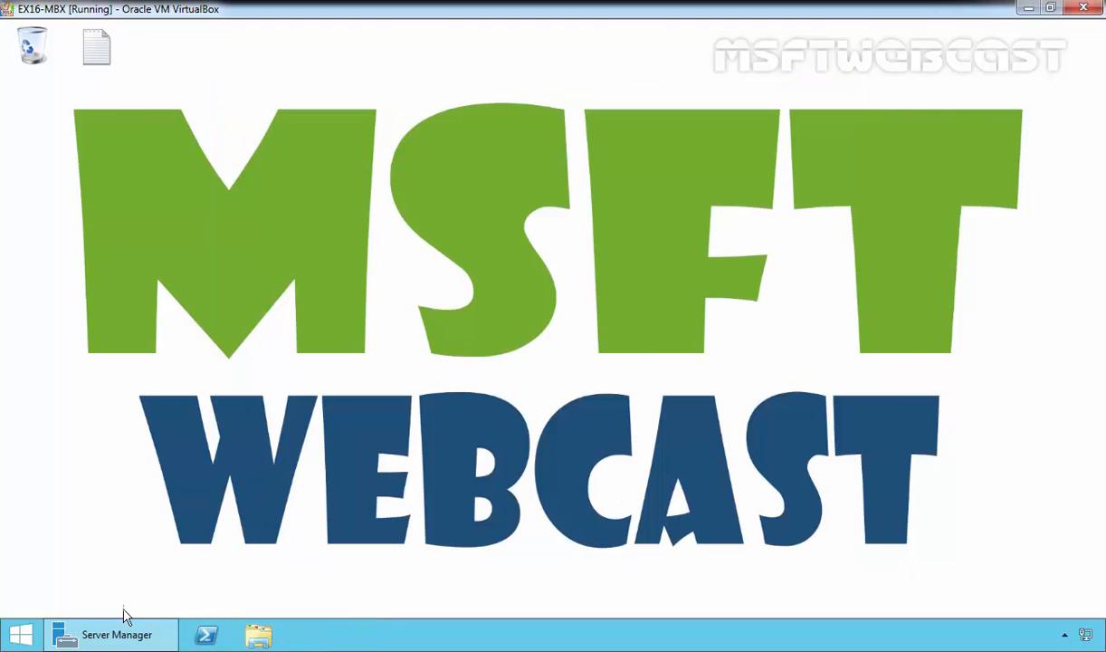
# Close Server Manager and restart the server with reason 'Other (Planned)'
pyautogui.click(108, 633)
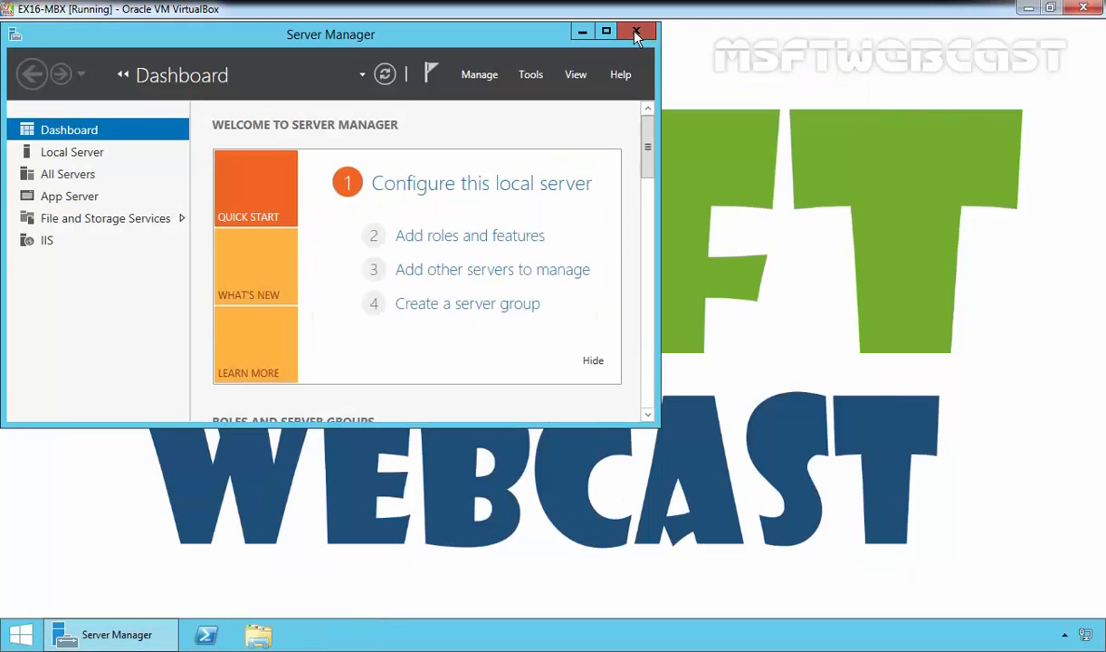
pyautogui.click(637, 32)
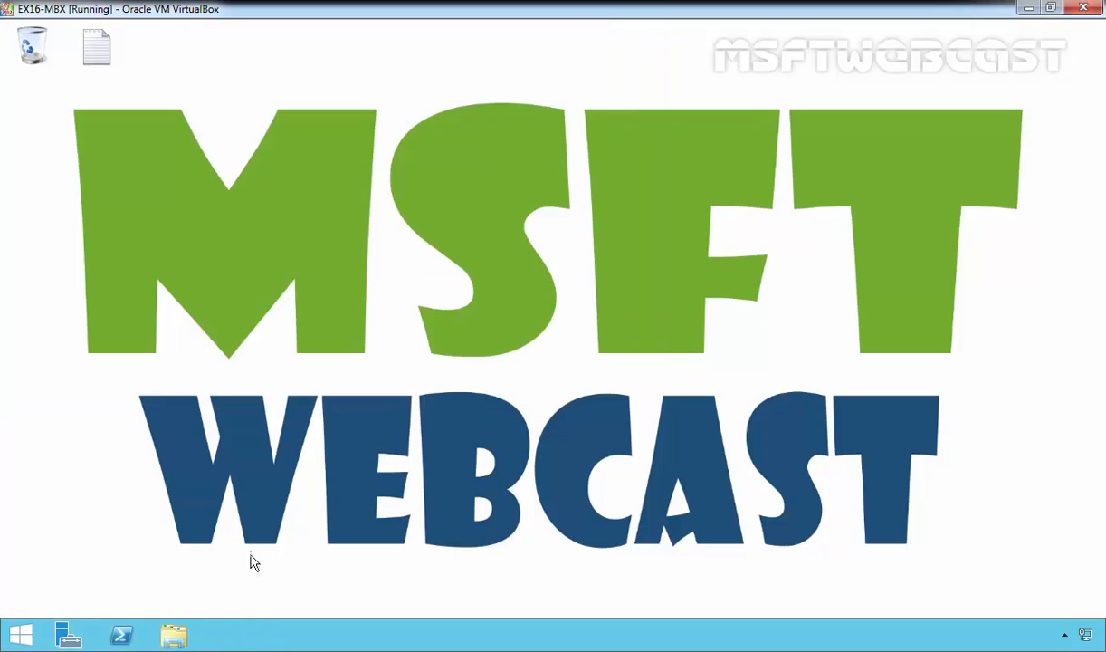
pyautogui.rightClick(20, 633)
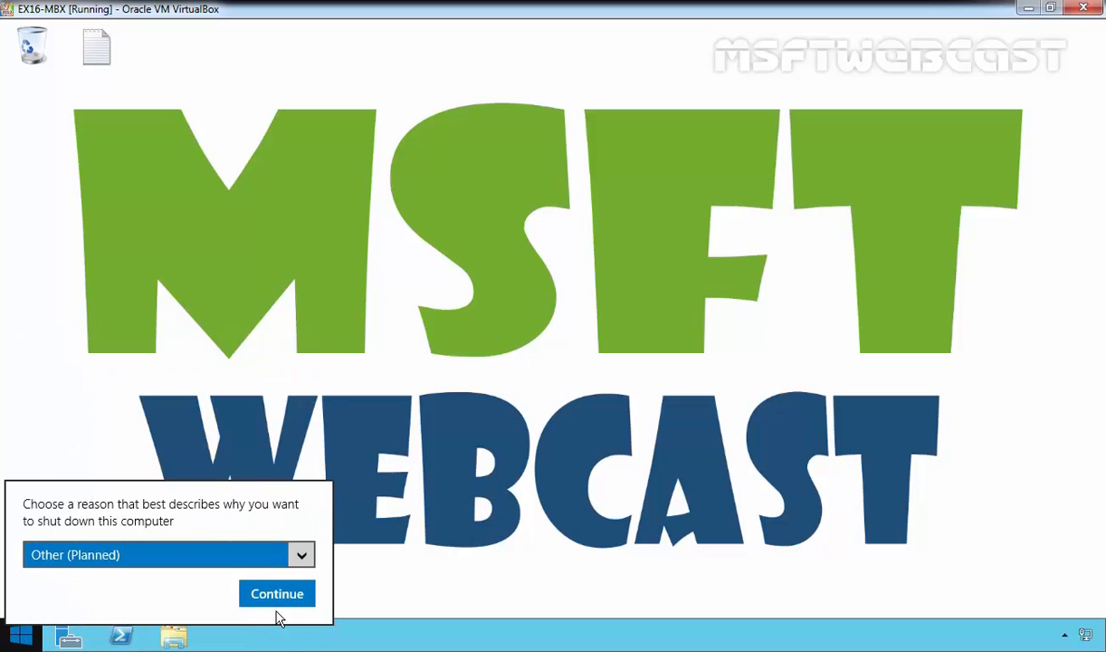
pyautogui.click(277, 593)
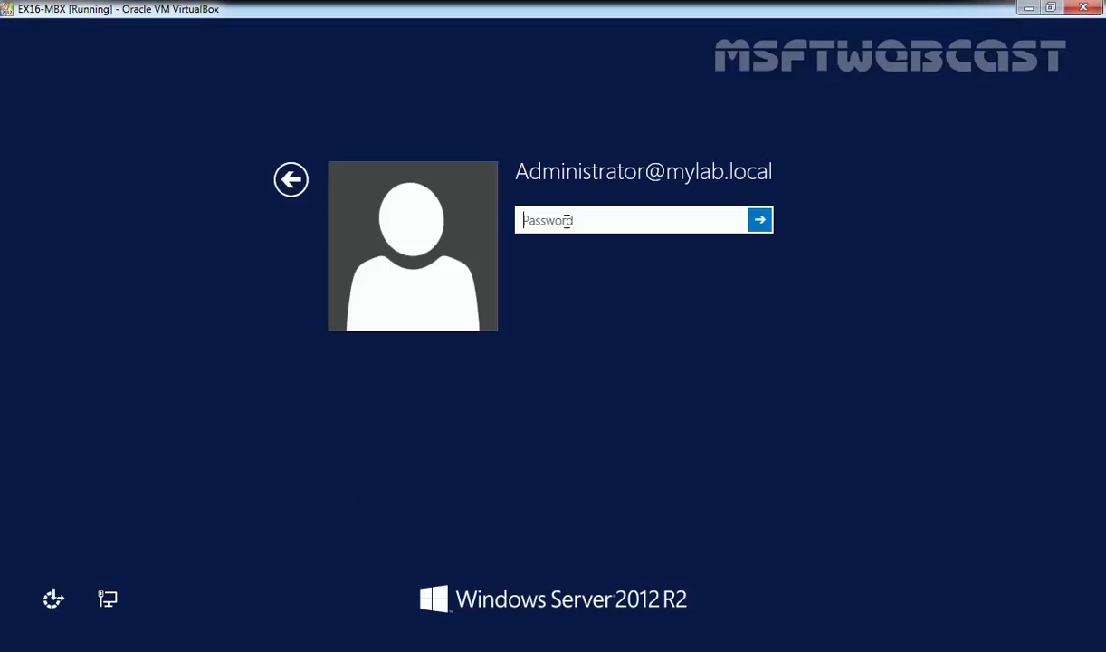
# Sign in as Administrator with the account password
pyautogui.write('•')
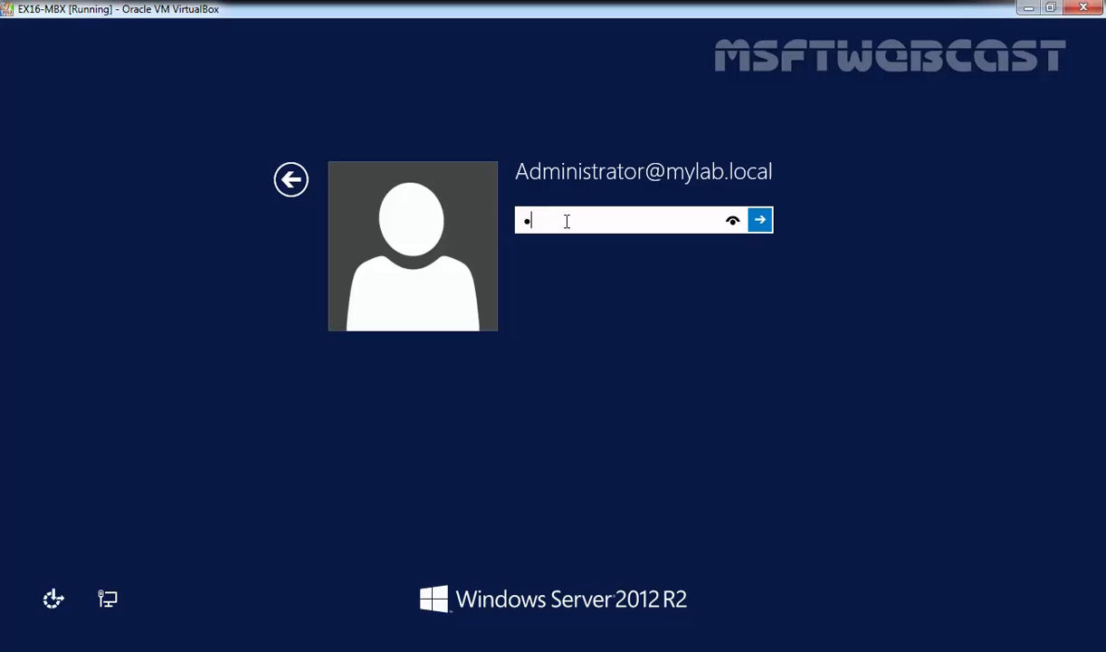
pyautogui.click(760, 221)
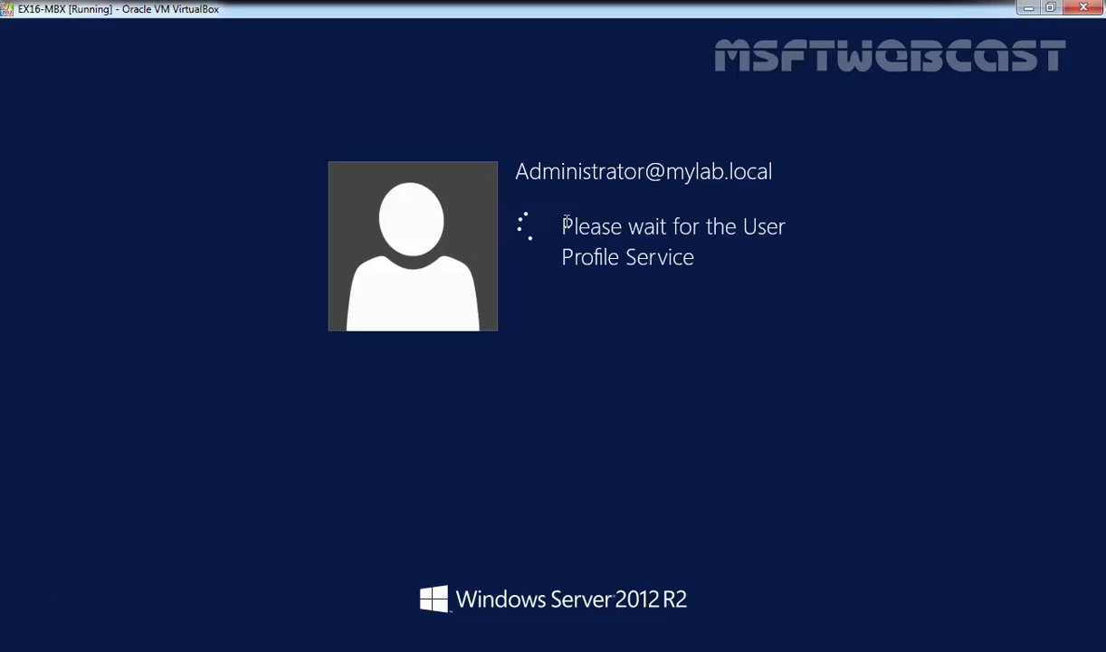